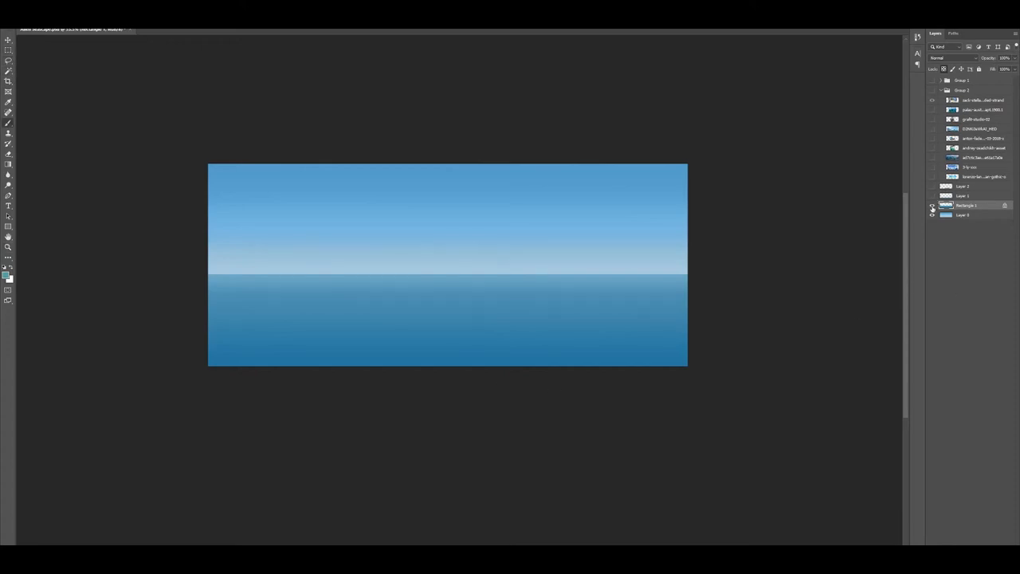
Step: Hide the perspective grid, reveal the turquoise shallows and sandbar layers, and add a new layer
click(933, 215)
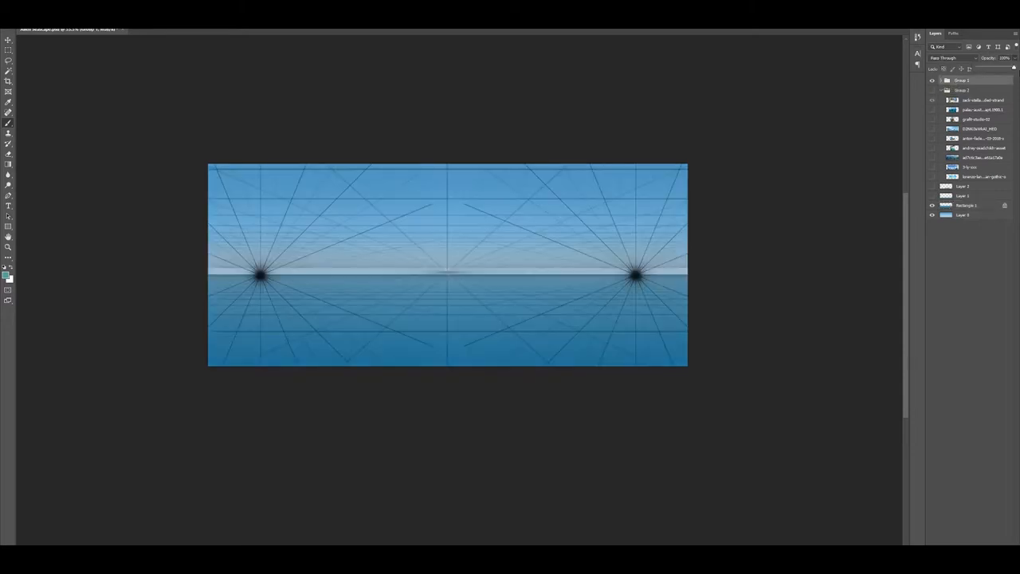
click(932, 80)
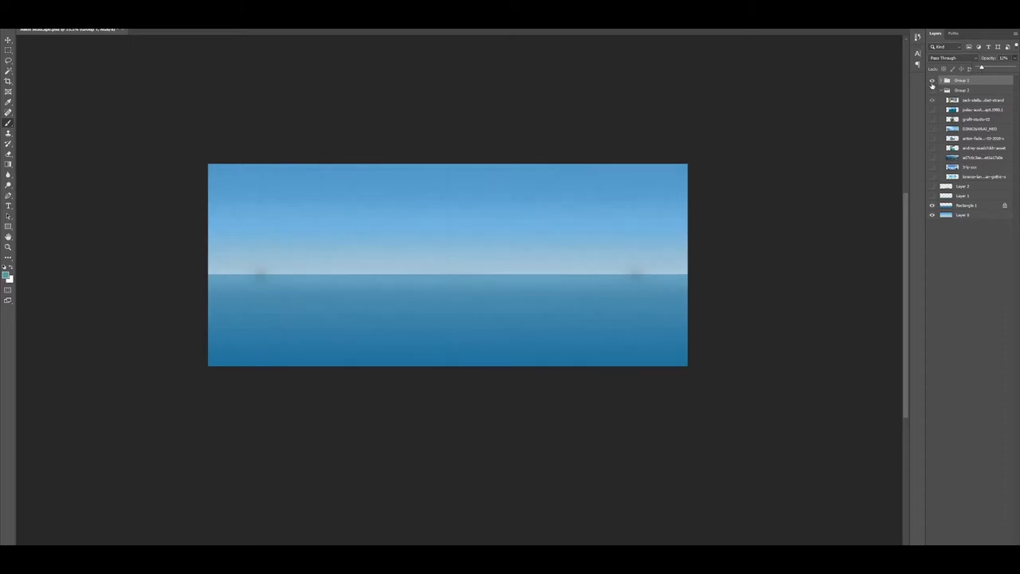
click(932, 196)
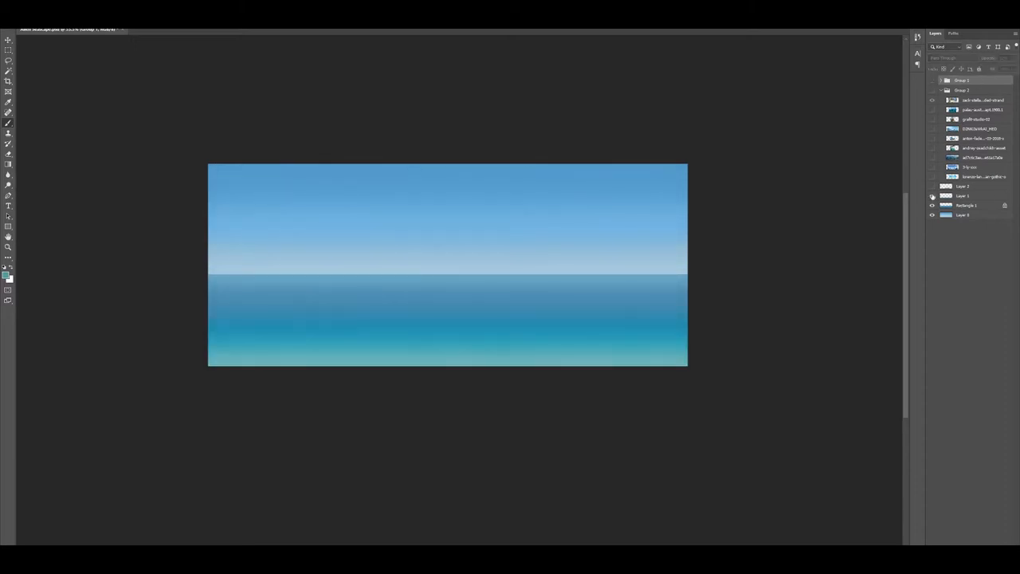
click(932, 186)
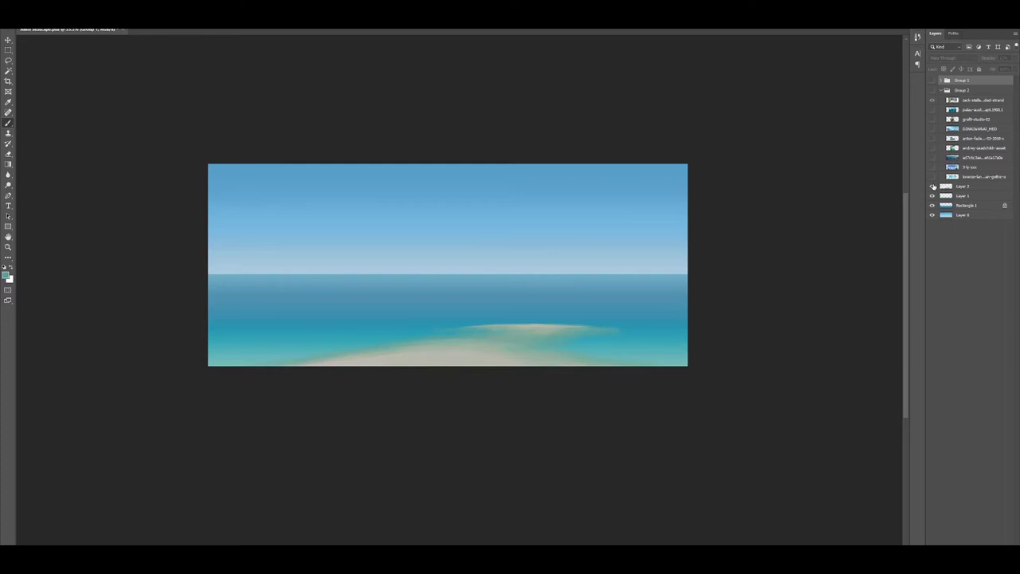
click(966, 205)
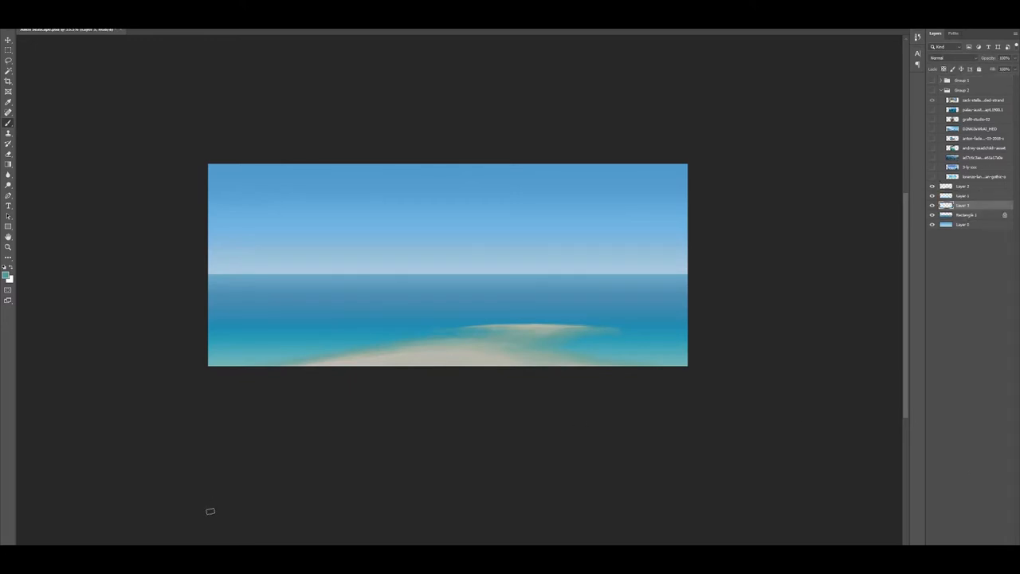
Step: Drain the water texture layer's colour with Hue/Saturation at -100 saturation
click(973, 197)
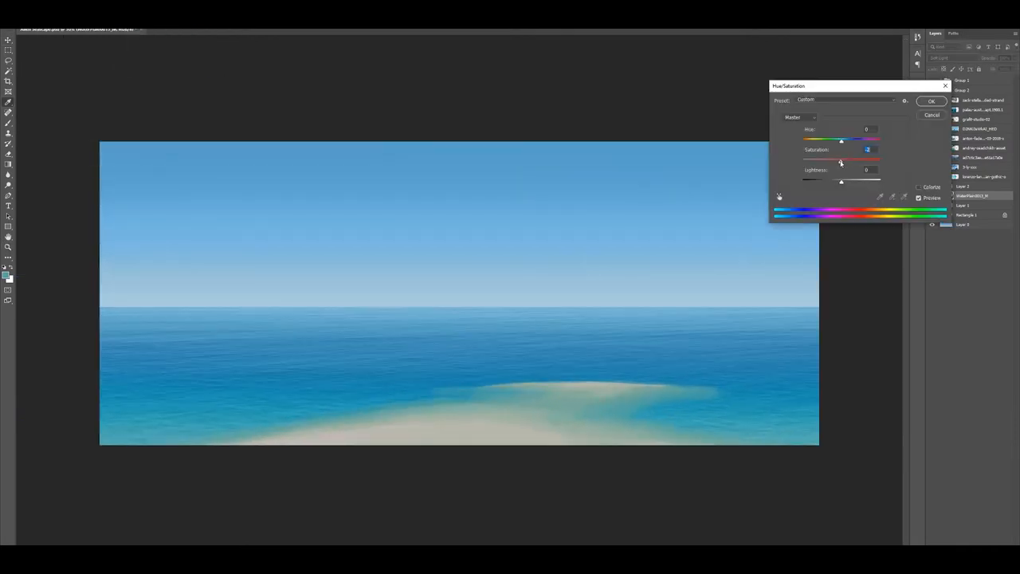
drag(841, 160, 804, 160)
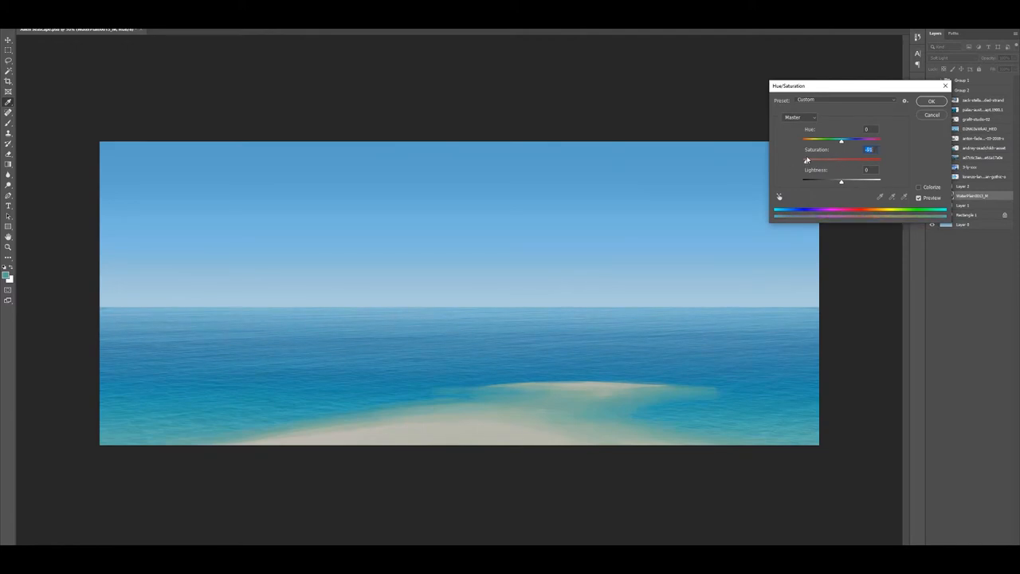
drag(841, 161, 803, 161)
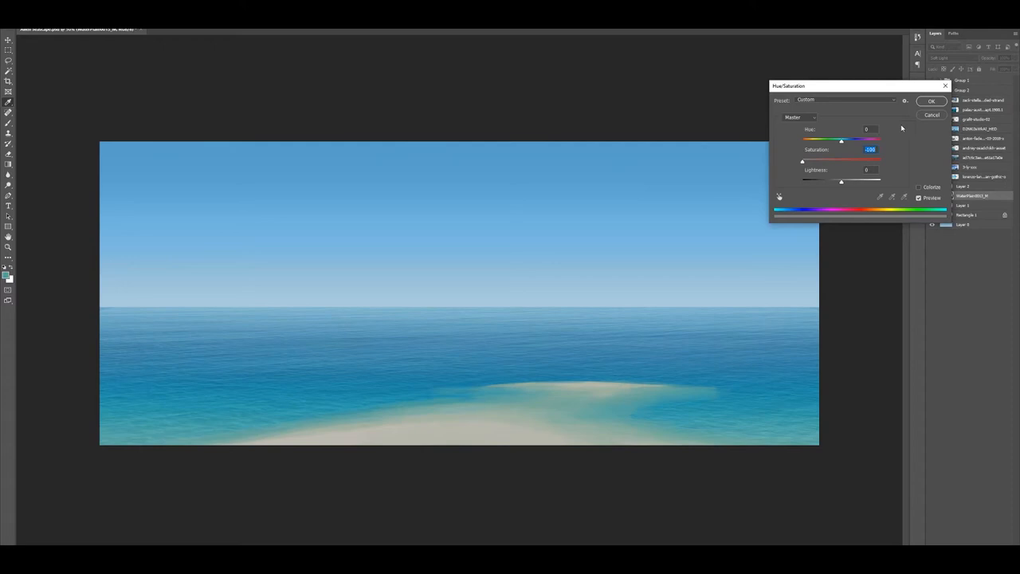
click(930, 101)
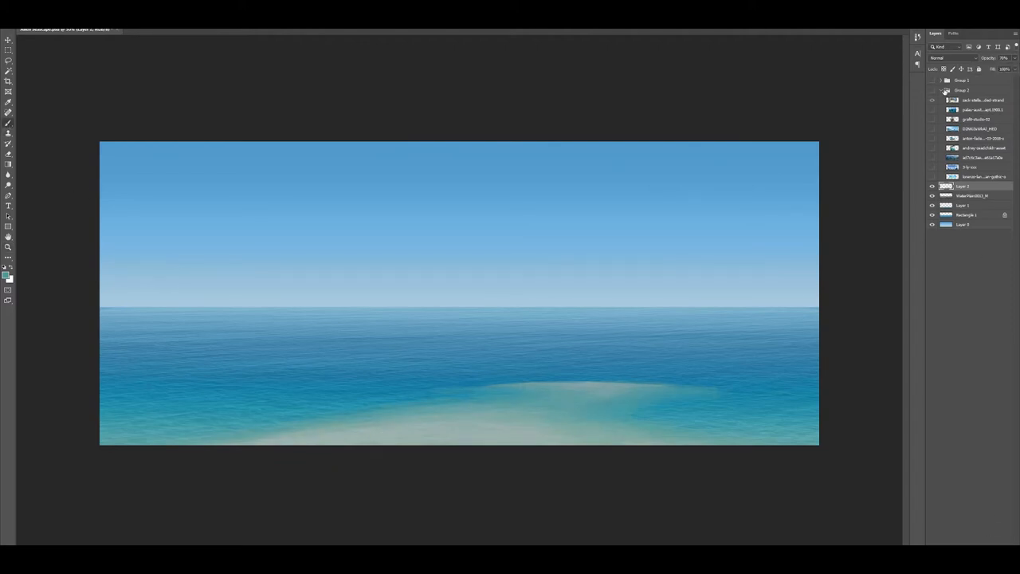
Step: Group the sea background and water texture layers into Group 3 and add a blank sketch layer
click(942, 89)
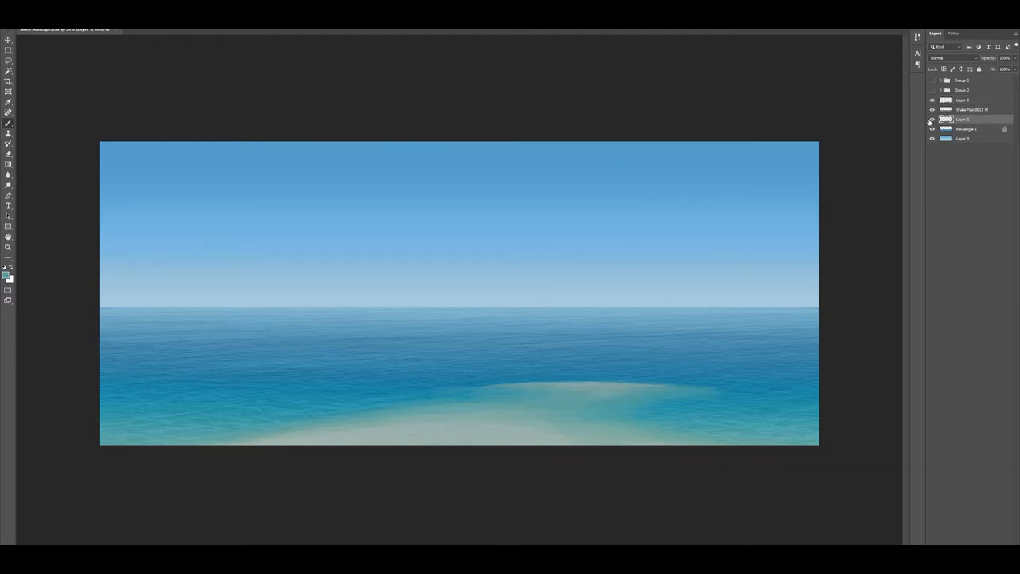
click(932, 110)
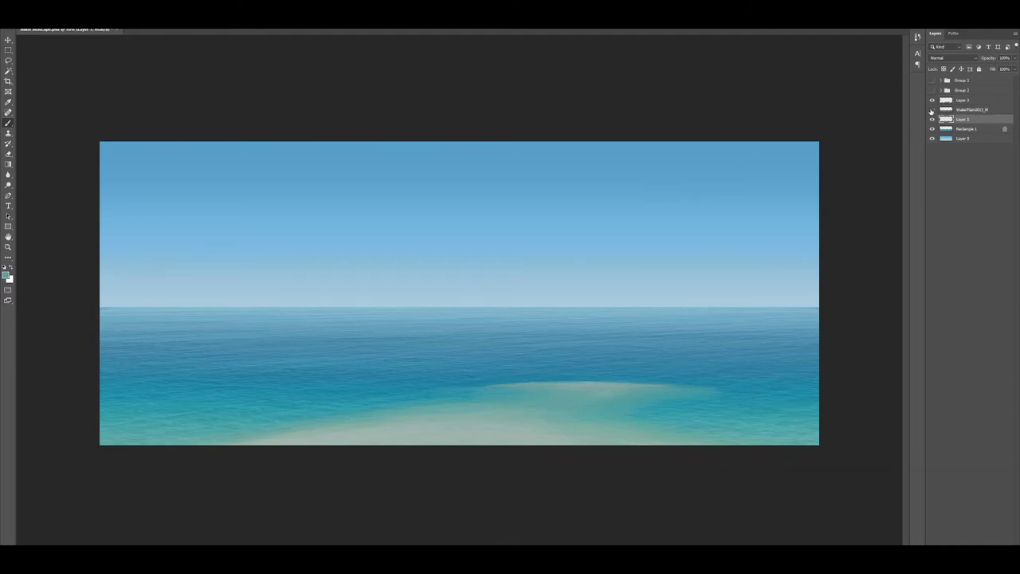
click(971, 109)
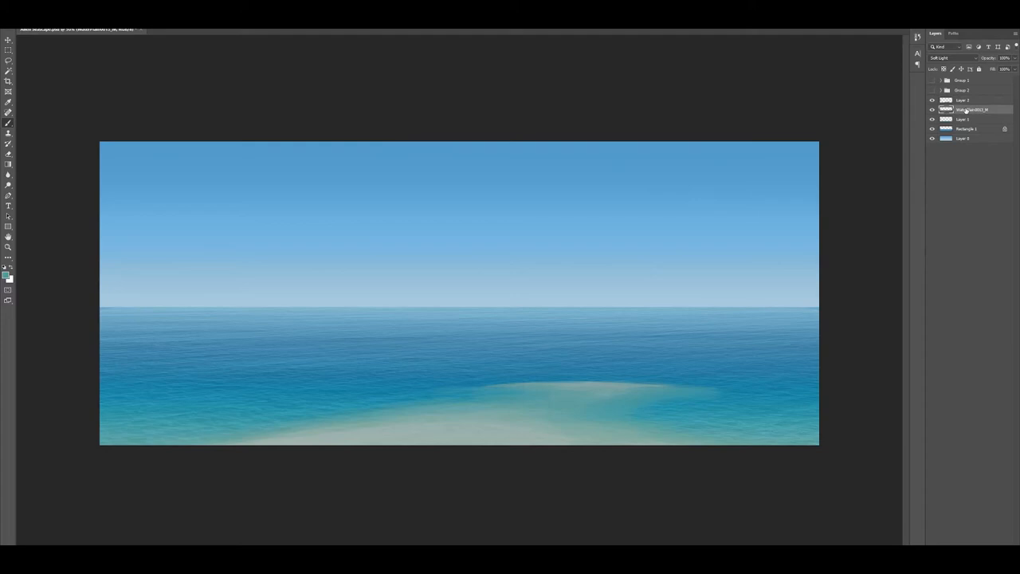
click(964, 149)
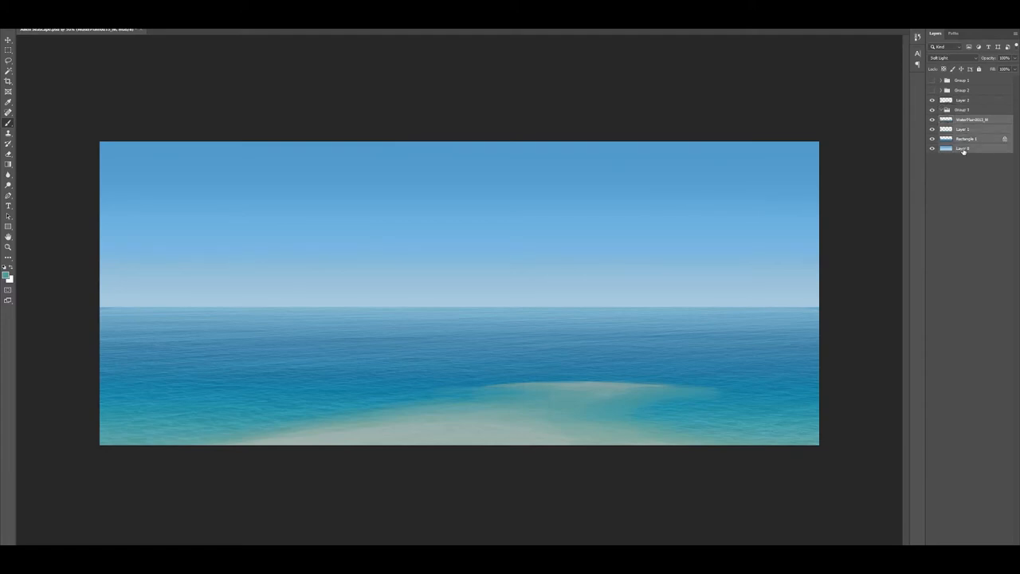
click(7, 273)
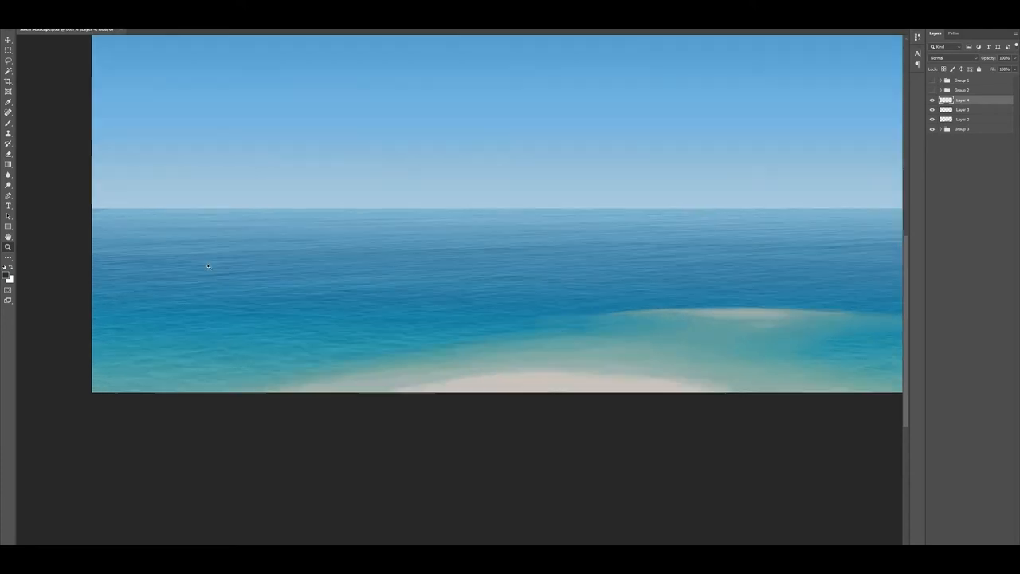
Step: Sketch rock outlines in the shallow water and a rocky island on the horizon
drag(411, 301, 489, 303)
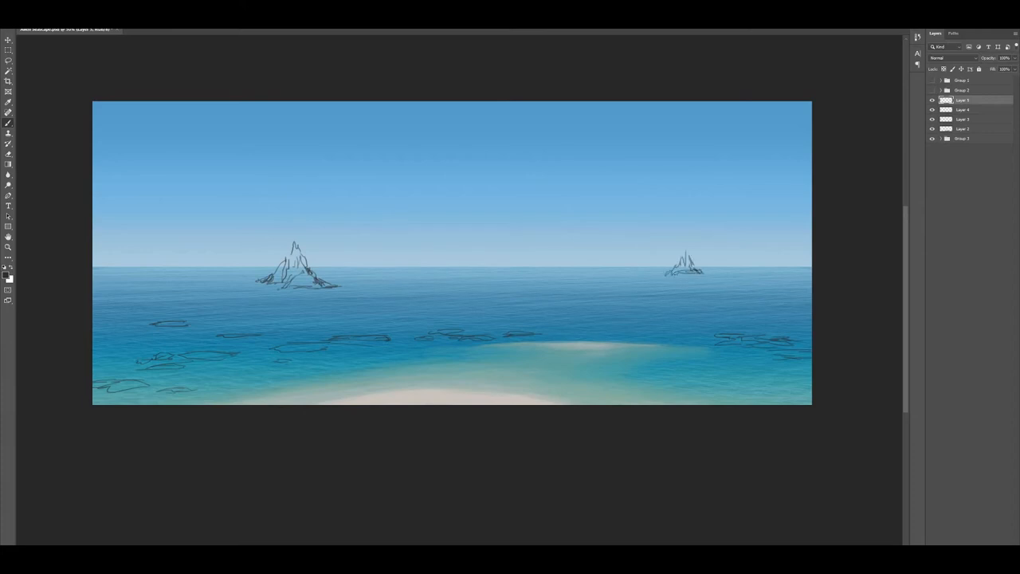
drag(678, 267, 654, 267)
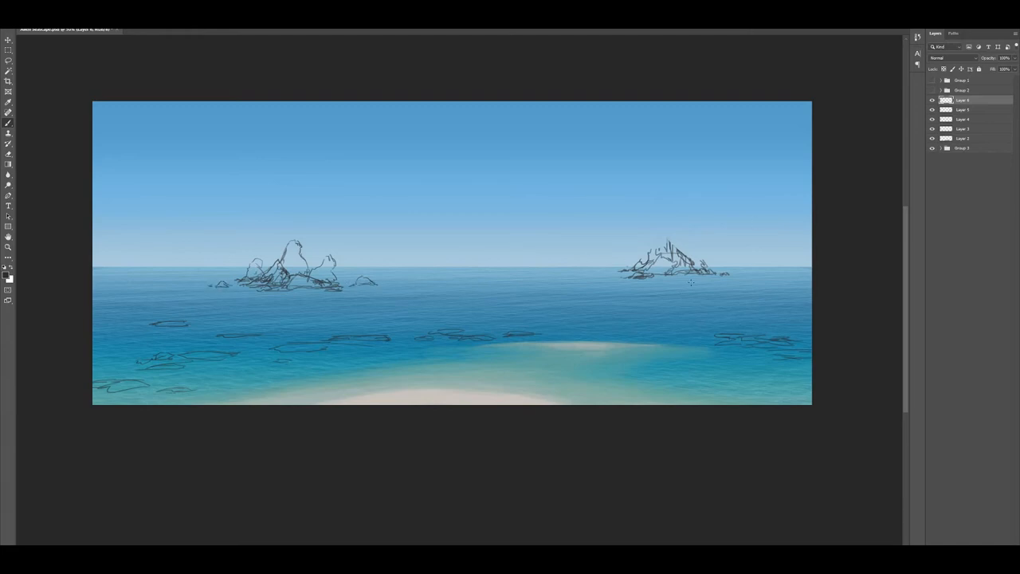
mouse_move(197, 265)
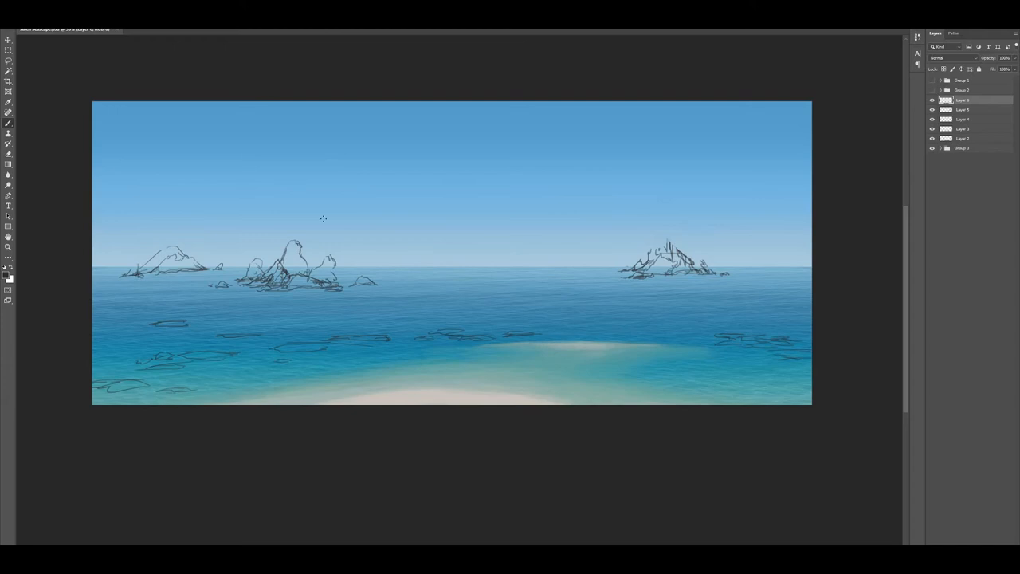
mouse_move(652, 247)
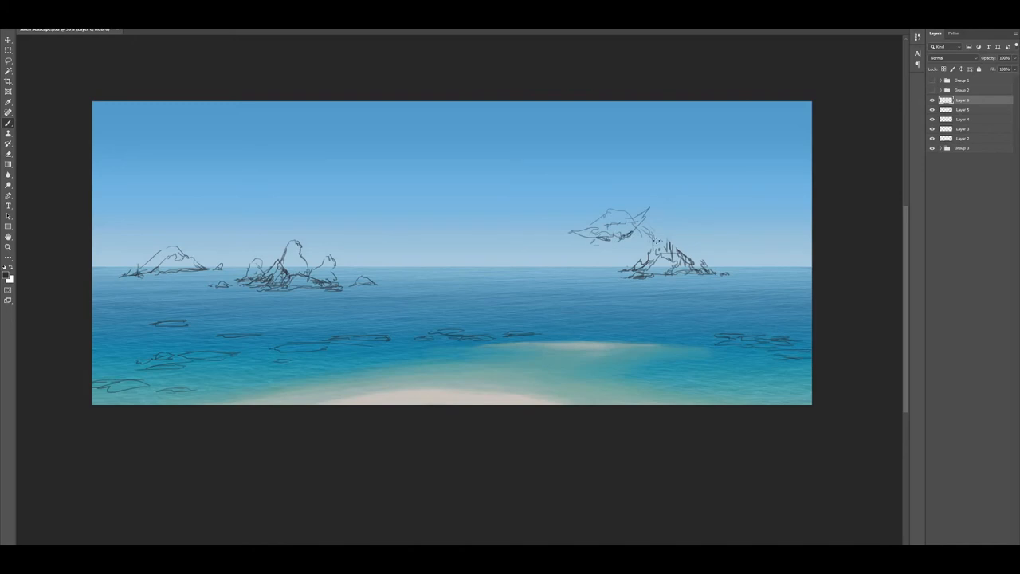
Step: Sketch a winged creature over the right island, reposition the left island, and draw upper-sky mantas
drag(654, 239, 686, 219)
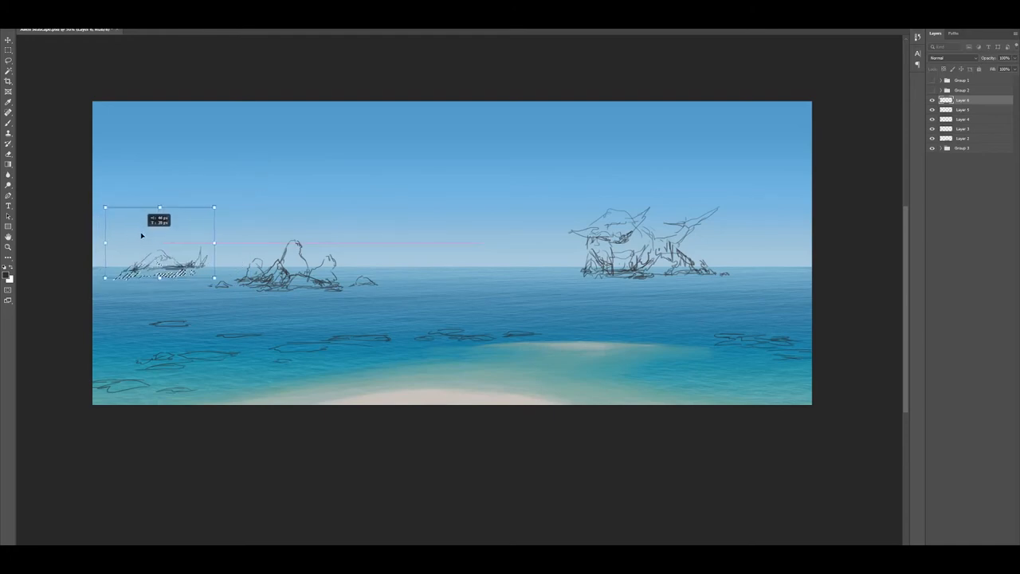
drag(160, 235, 160, 267)
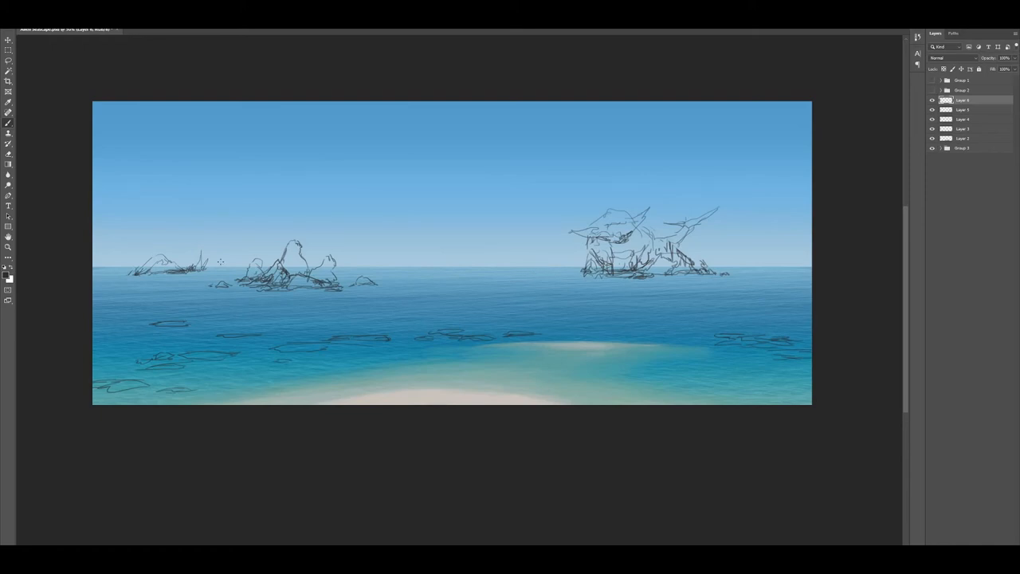
mouse_move(356, 237)
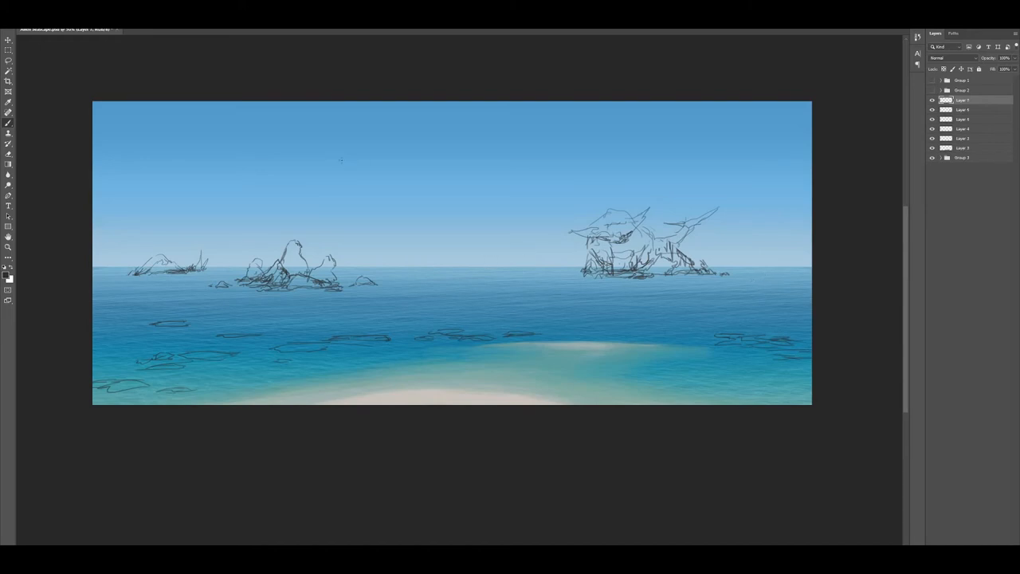
drag(510, 172, 602, 151)
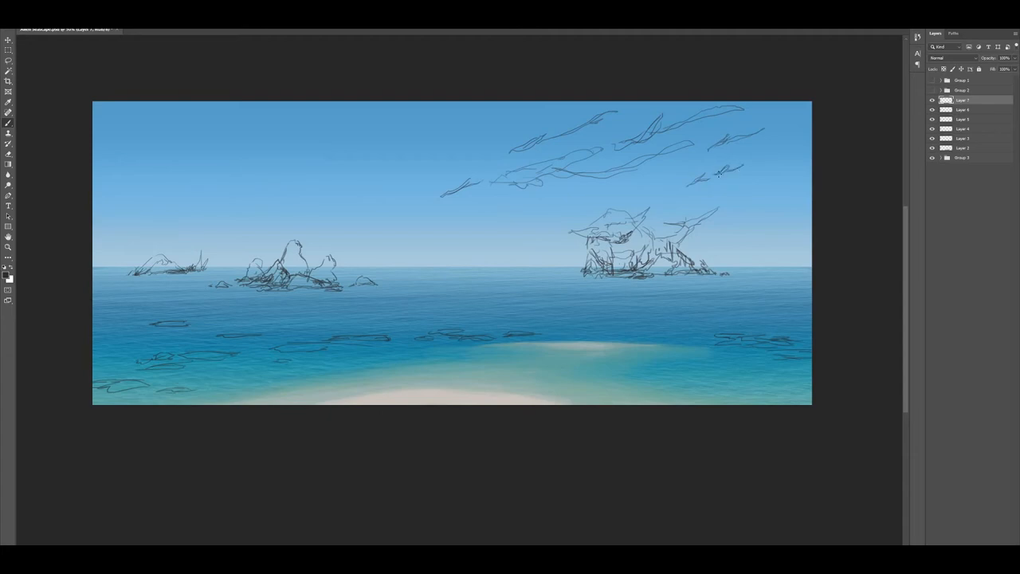
mouse_move(221, 209)
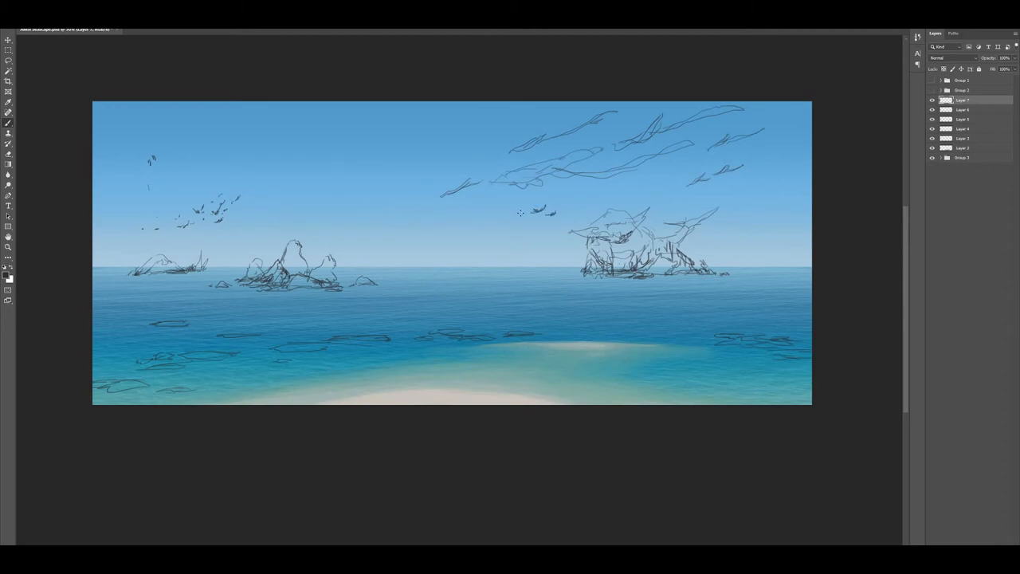
mouse_move(508, 135)
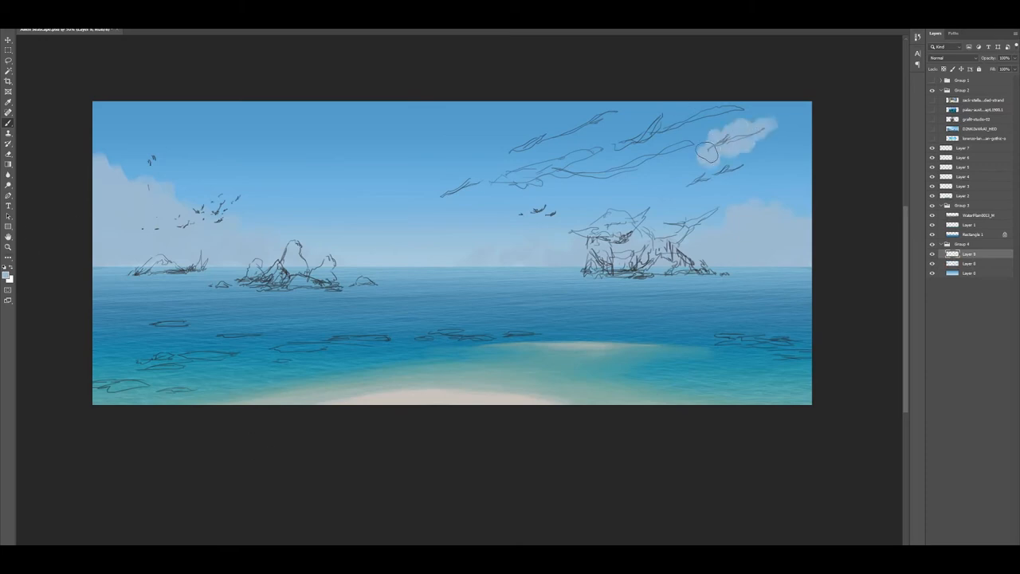
Step: Paint a soft white cloud in the upper right sky
drag(706, 152, 652, 168)
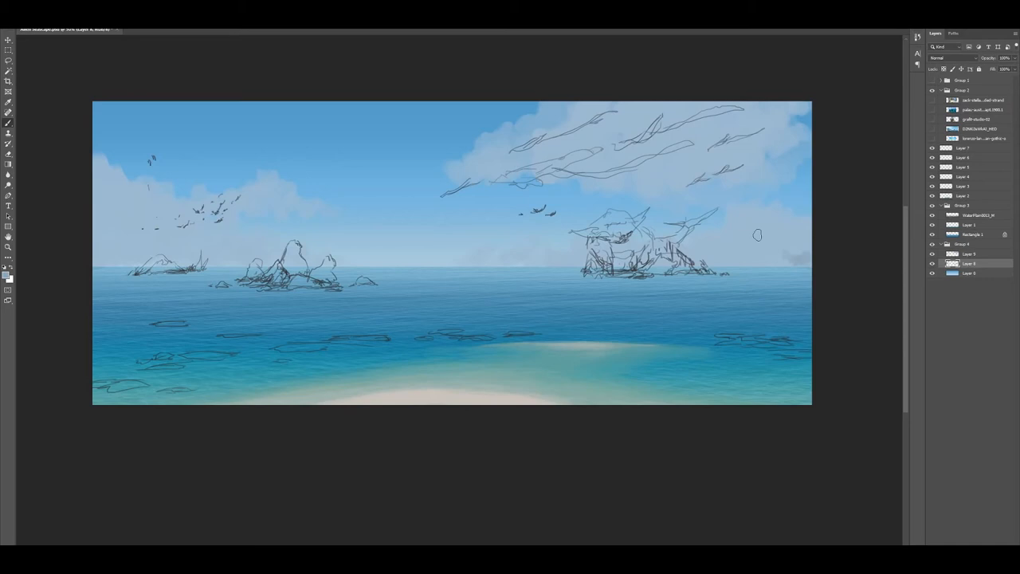
mouse_move(715, 252)
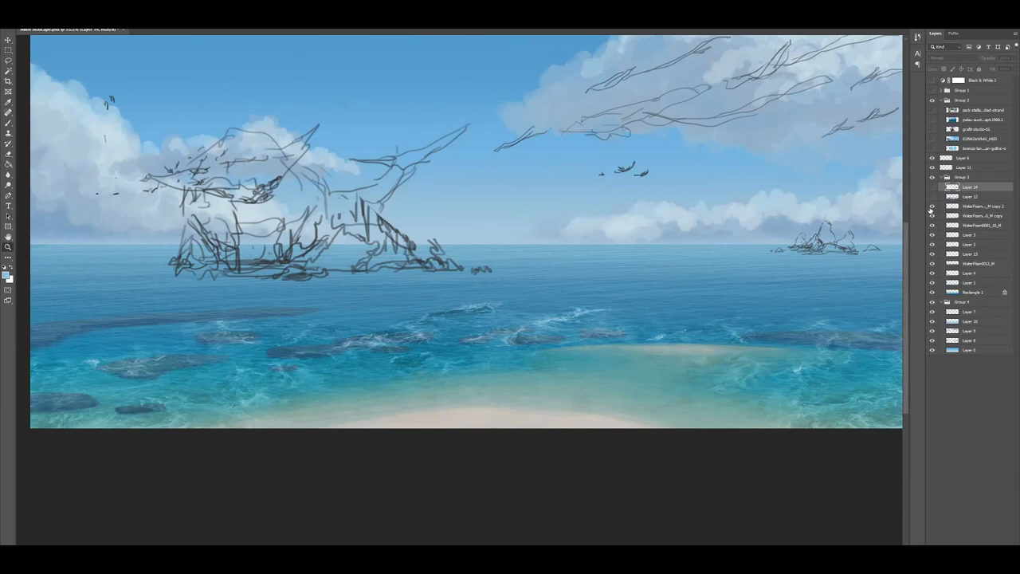
Step: Toggle visibility of the foam texture, sandbar highlight, sandbar and another water layer
click(932, 248)
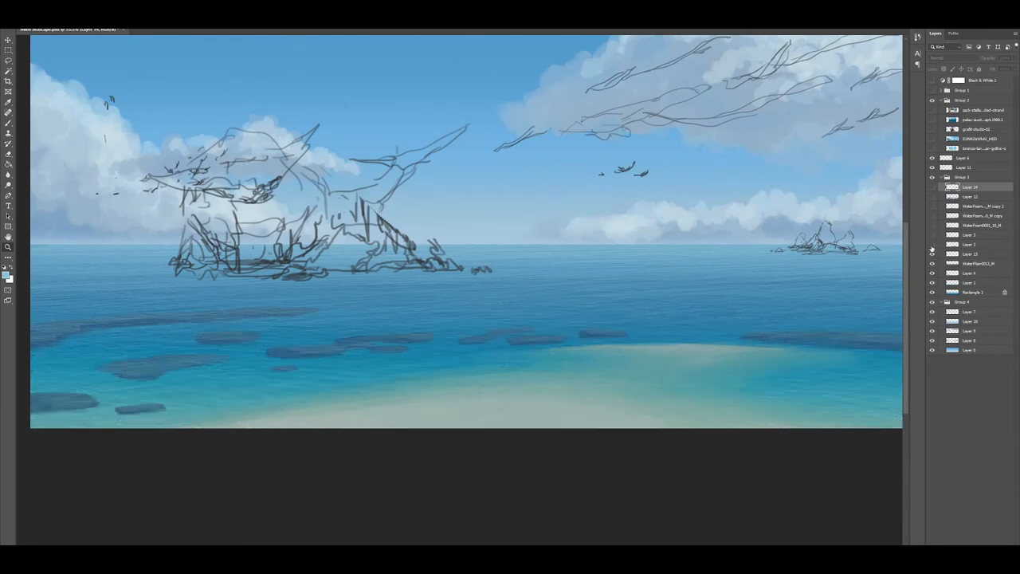
click(931, 283)
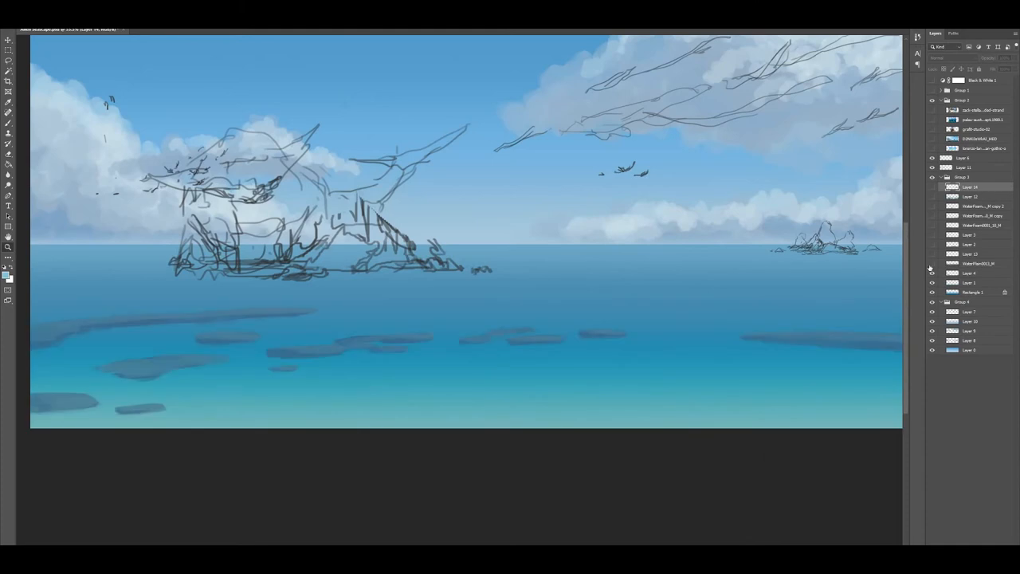
click(931, 234)
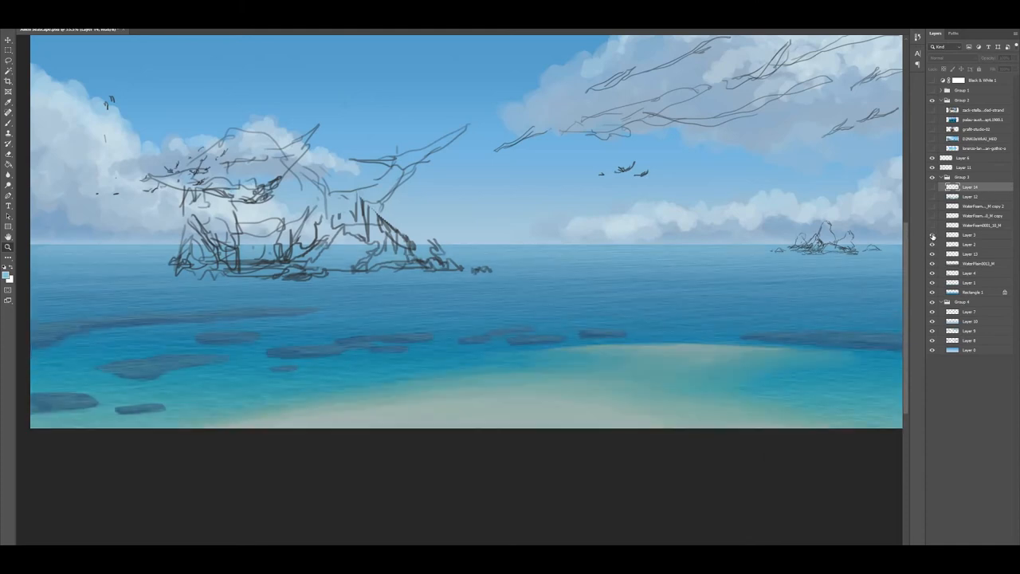
click(932, 197)
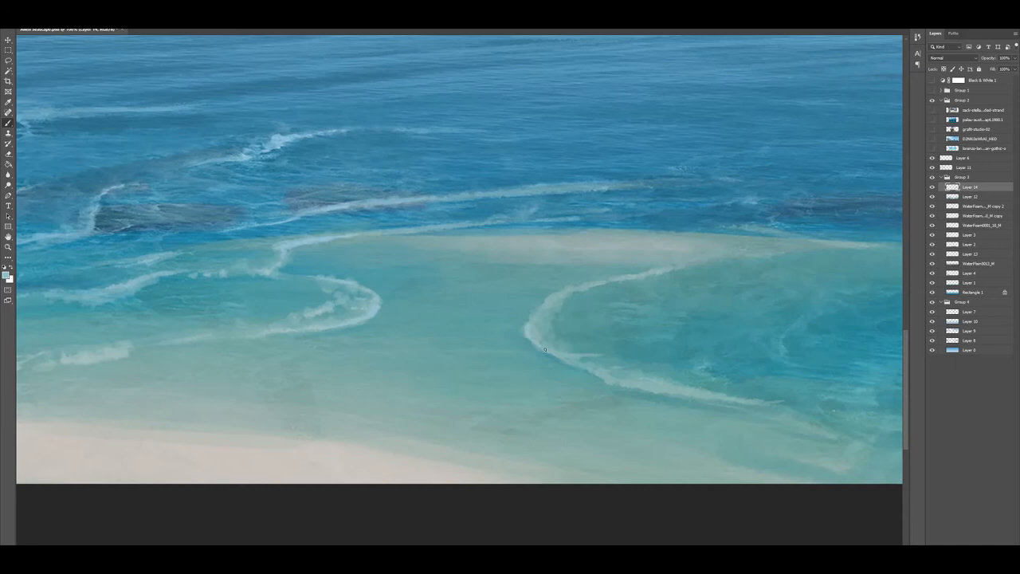
mouse_move(533, 319)
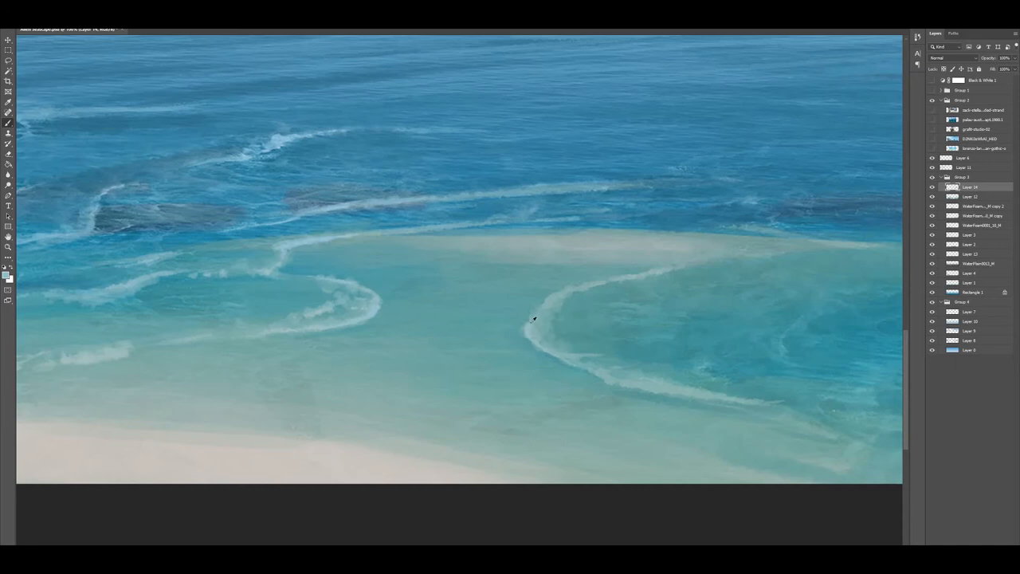
mouse_move(546, 345)
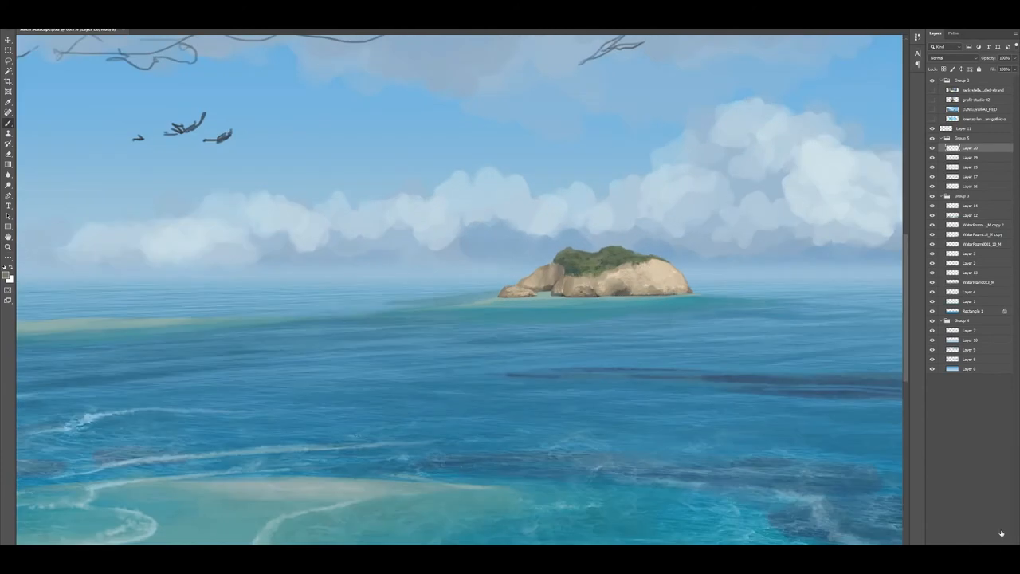
Step: Create a new layer group for painting the rocky island
click(947, 57)
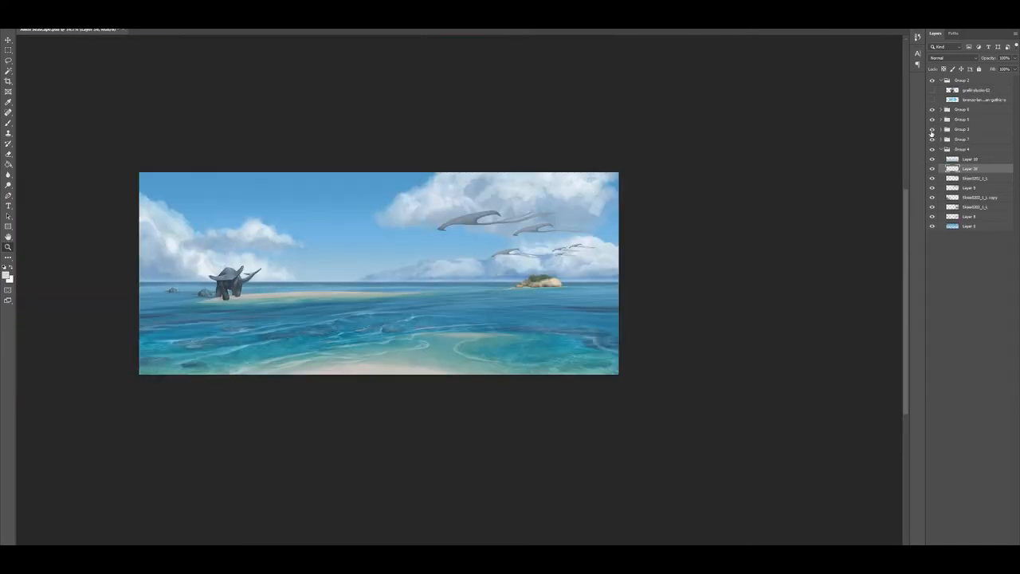
Step: Toggle a layer group's visibility to view the full scene
click(932, 109)
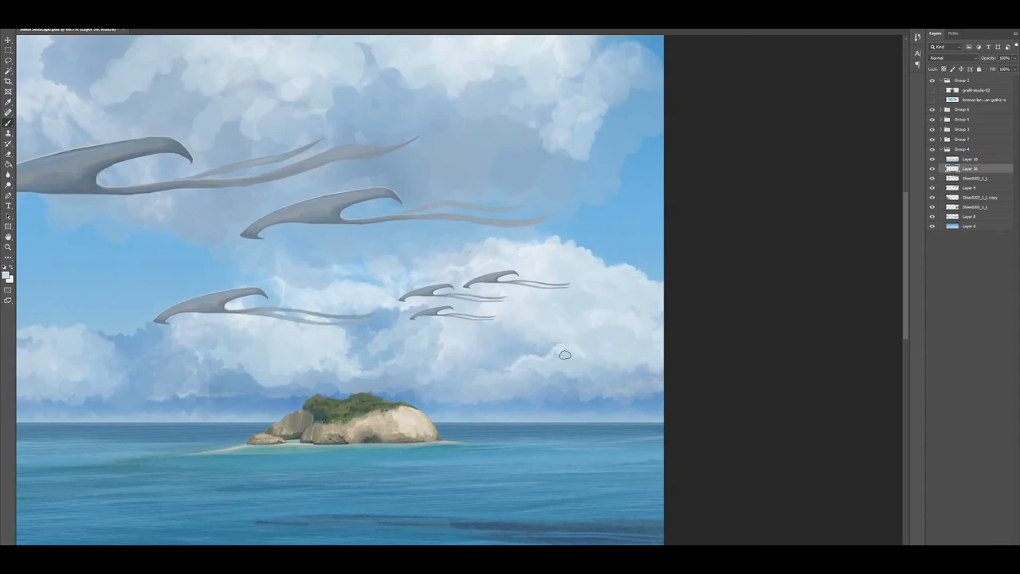
mouse_move(611, 365)
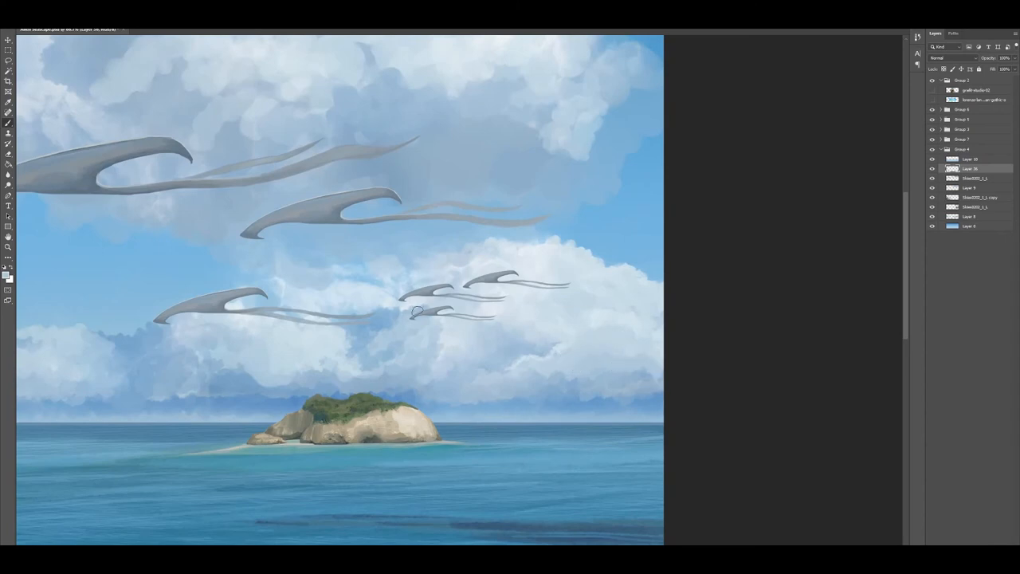
Step: Paint detail on a manta creature's trailing tail on Layer 16
drag(412, 311, 329, 319)
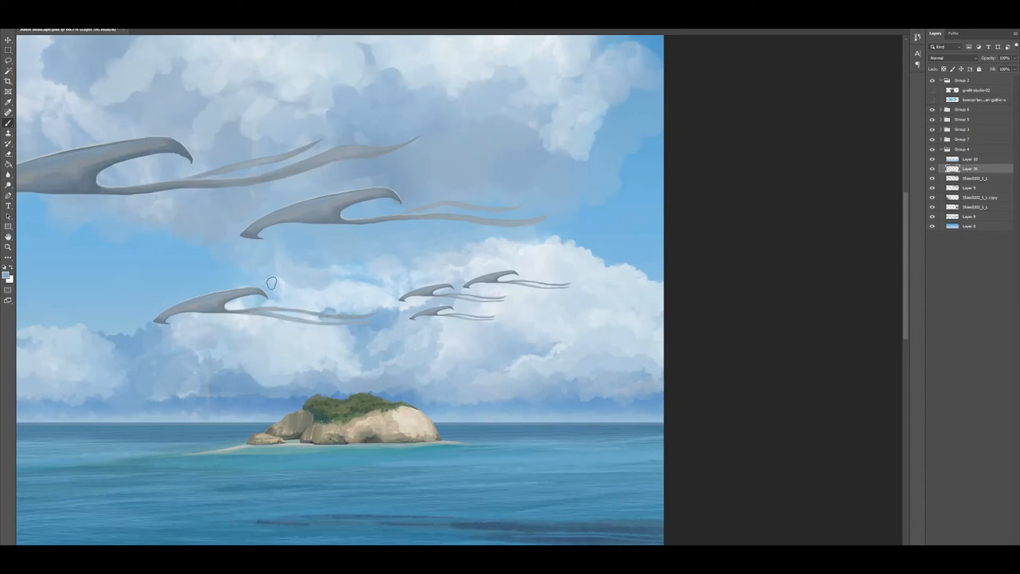
mouse_move(310, 279)
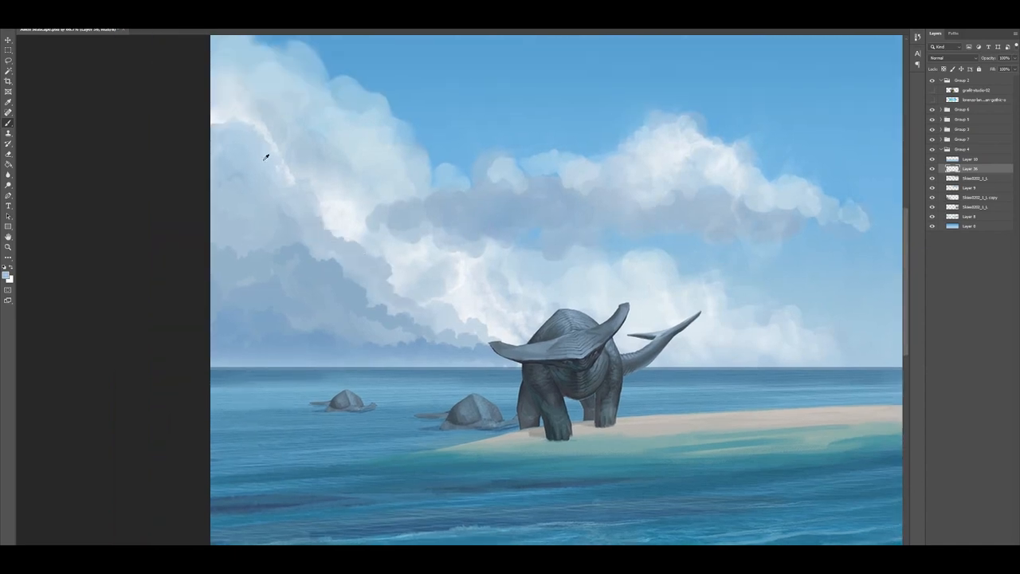
mouse_move(293, 155)
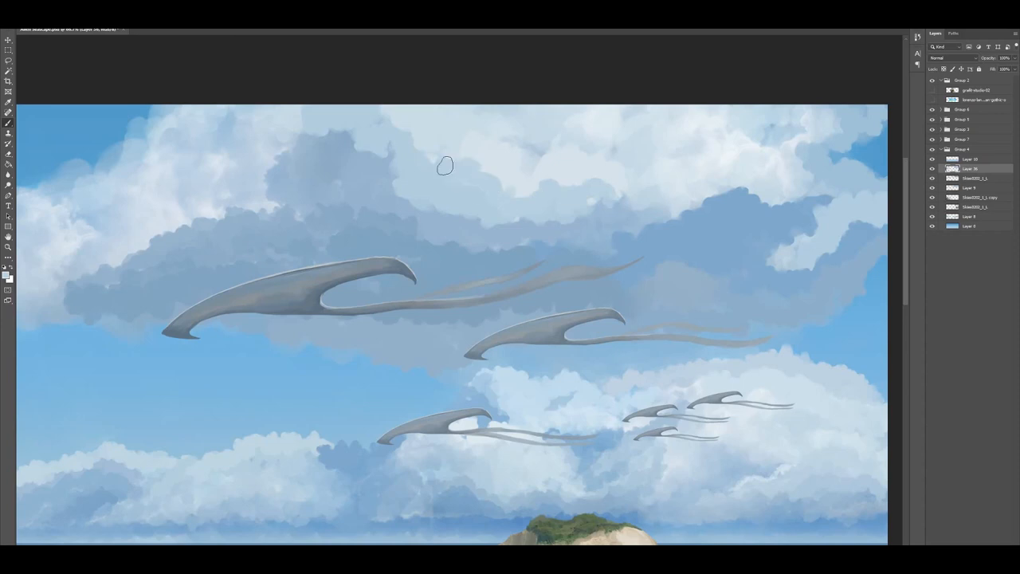
mouse_move(797, 131)
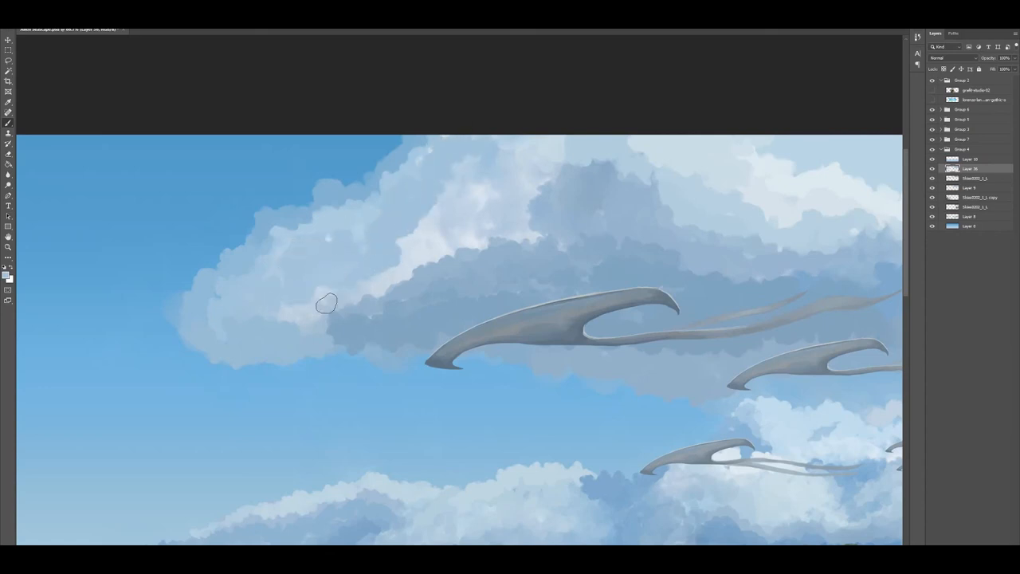
mouse_move(454, 229)
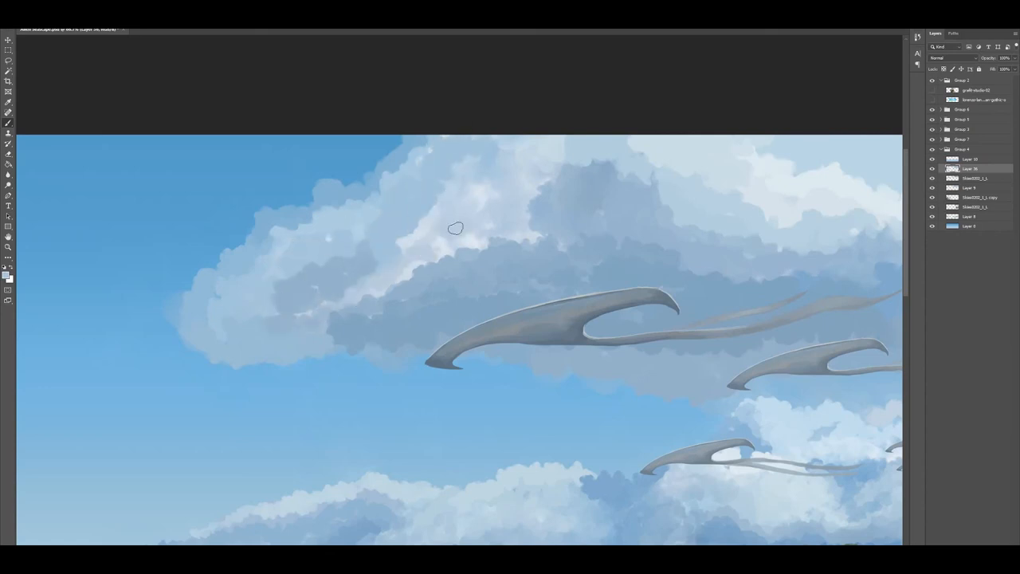